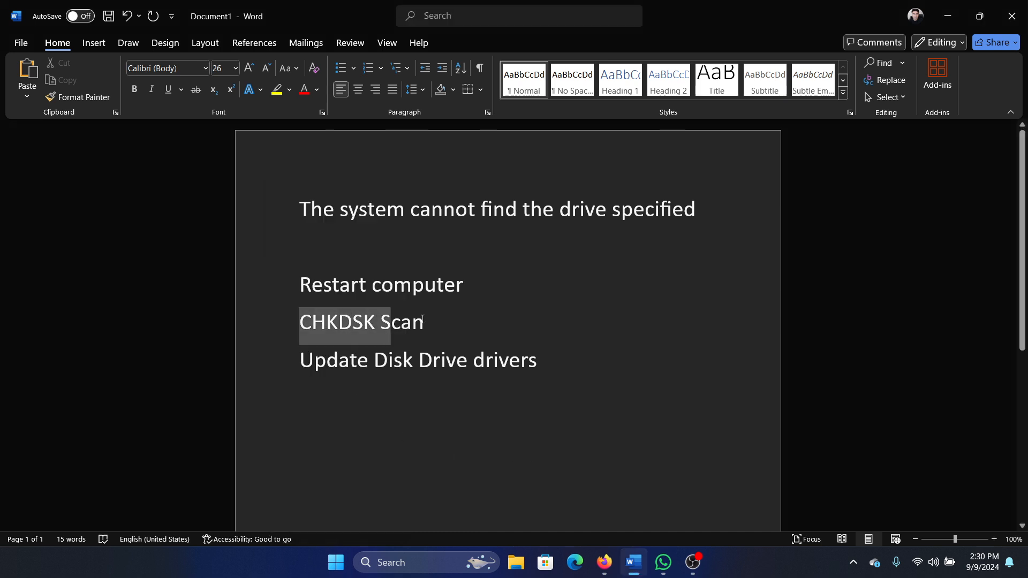
# Run chkdsk /r /f in an elevated Command Prompt so the check is scheduled for next restart
pyautogui.click(429, 322)
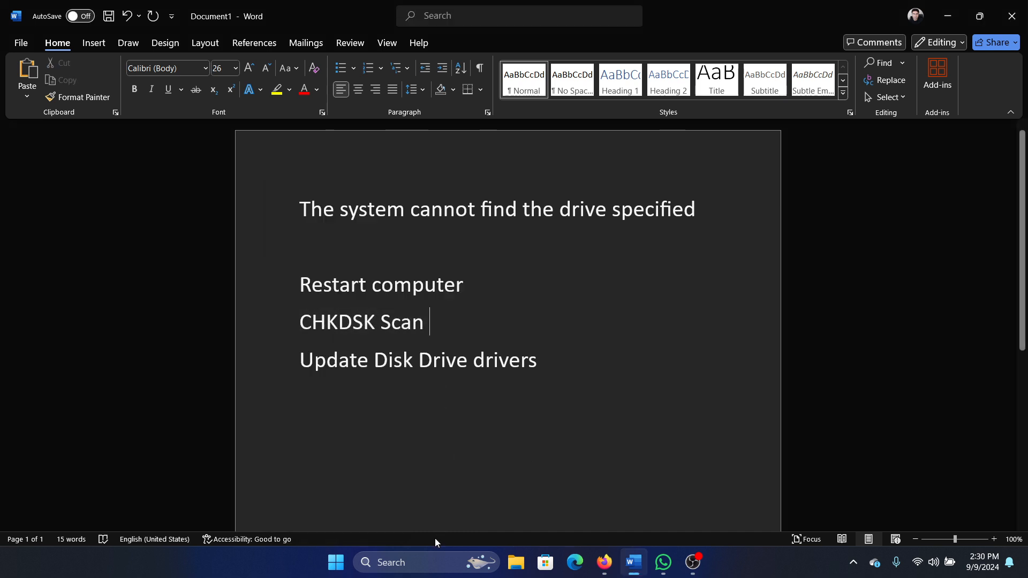
pyautogui.write('command prompt')
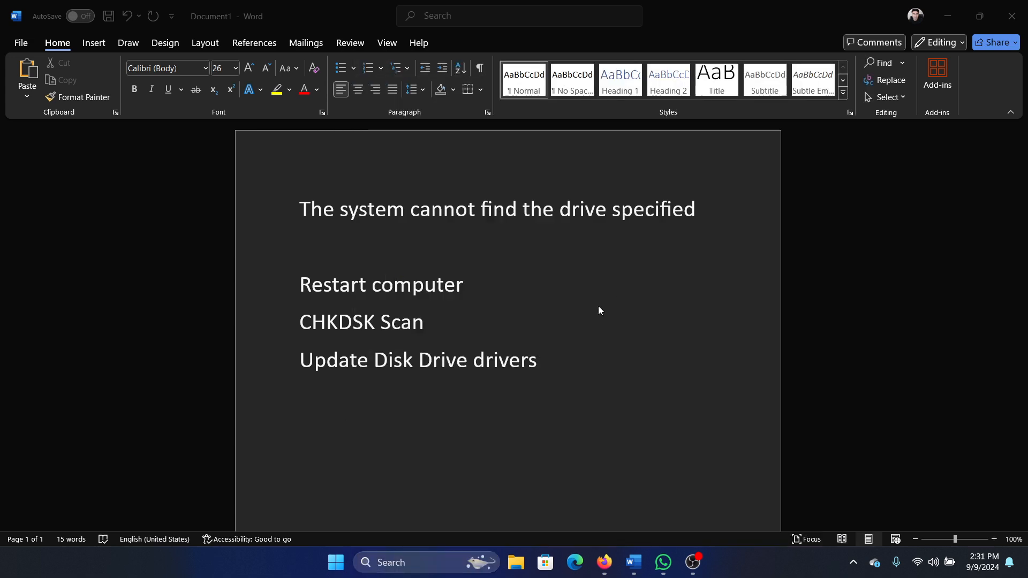
pyautogui.write('c')
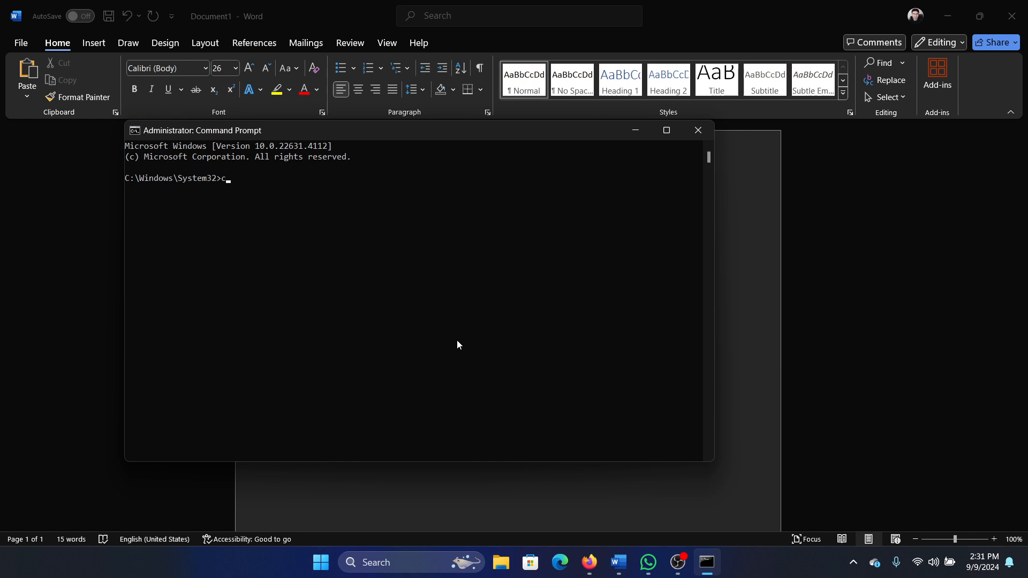
pyautogui.write('hkdsk /r /f')
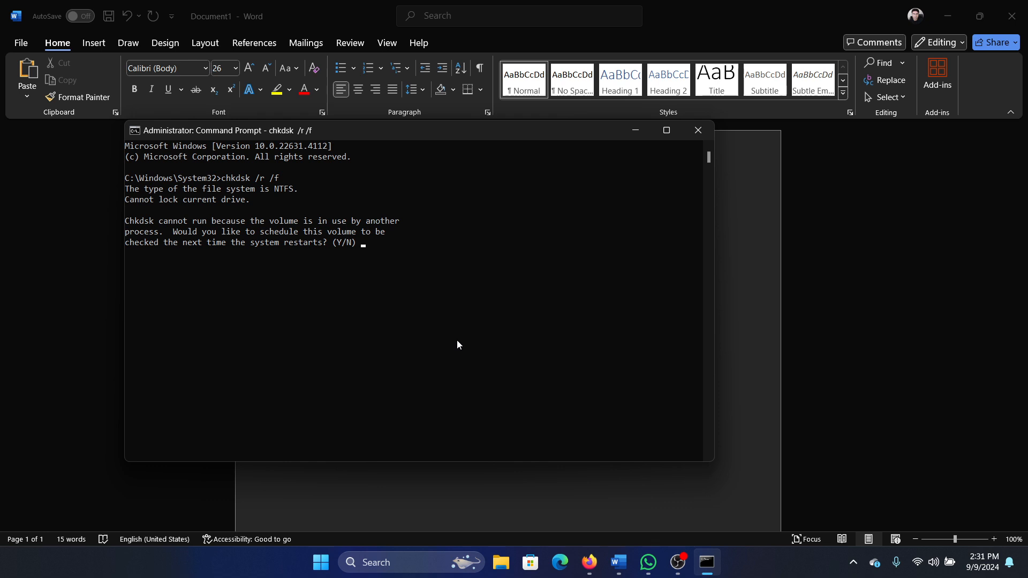
pyautogui.click(697, 129)
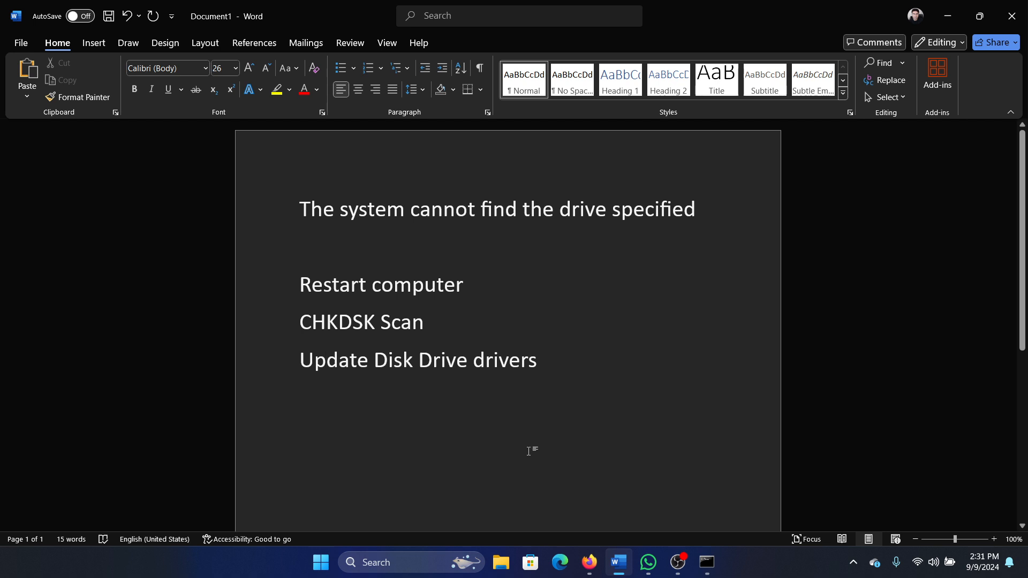
# Search automatically for an updated SAMSUNG disk drive driver and dismiss the 'best drivers already installed' result
pyautogui.write('device Manager')
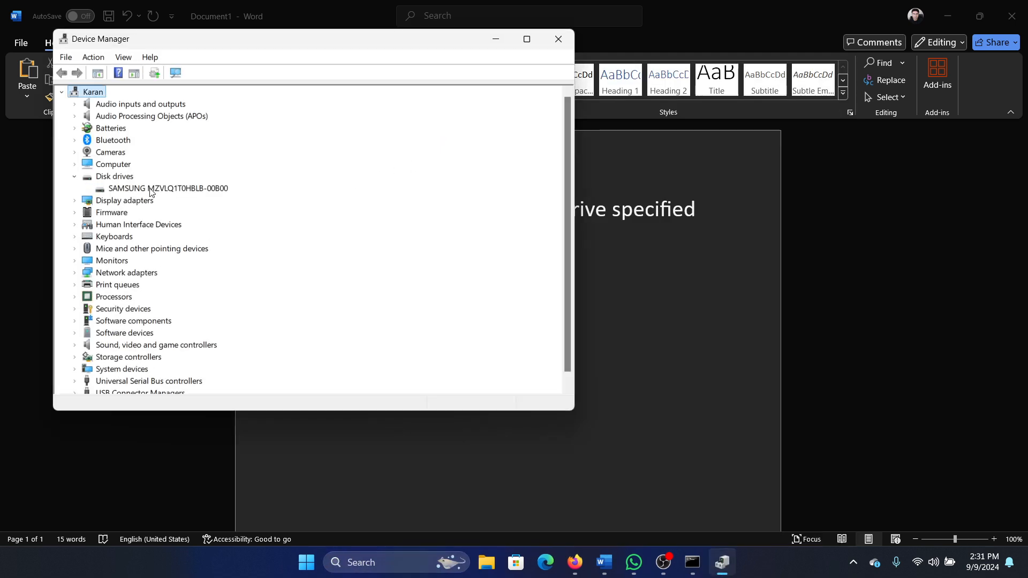
pyautogui.rightClick(167, 188)
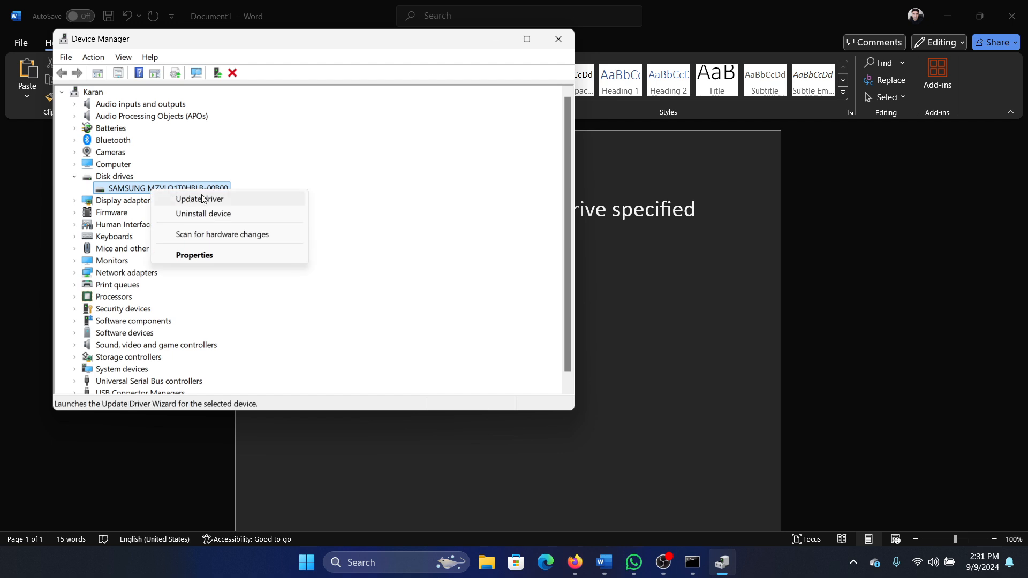
pyautogui.click(199, 199)
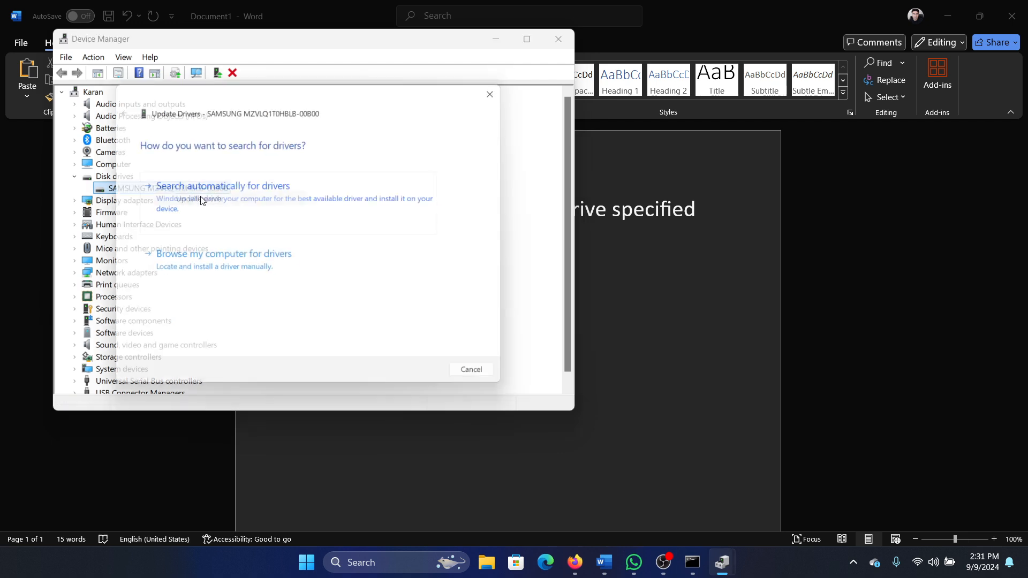
pyautogui.click(222, 185)
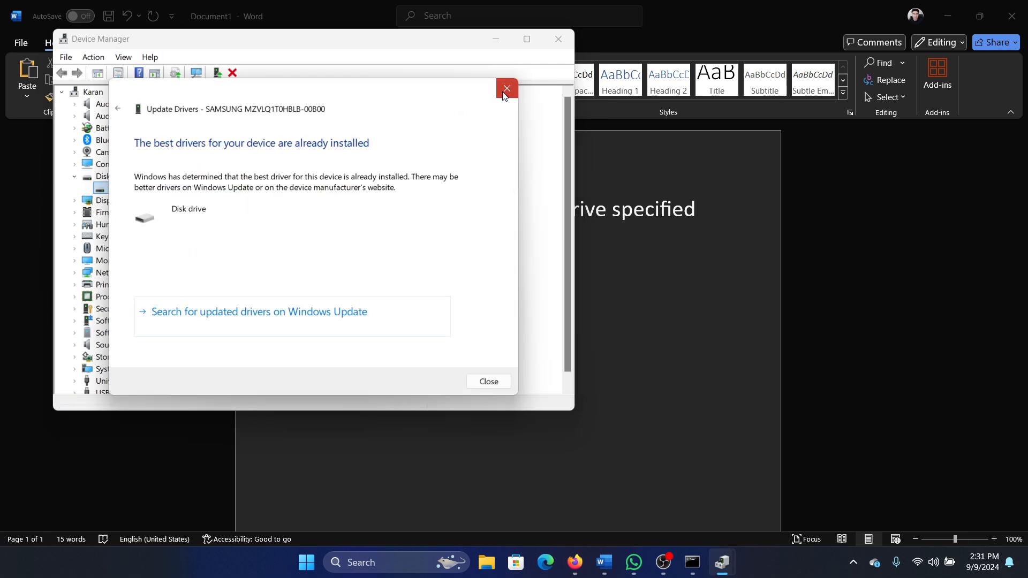
pyautogui.click(505, 88)
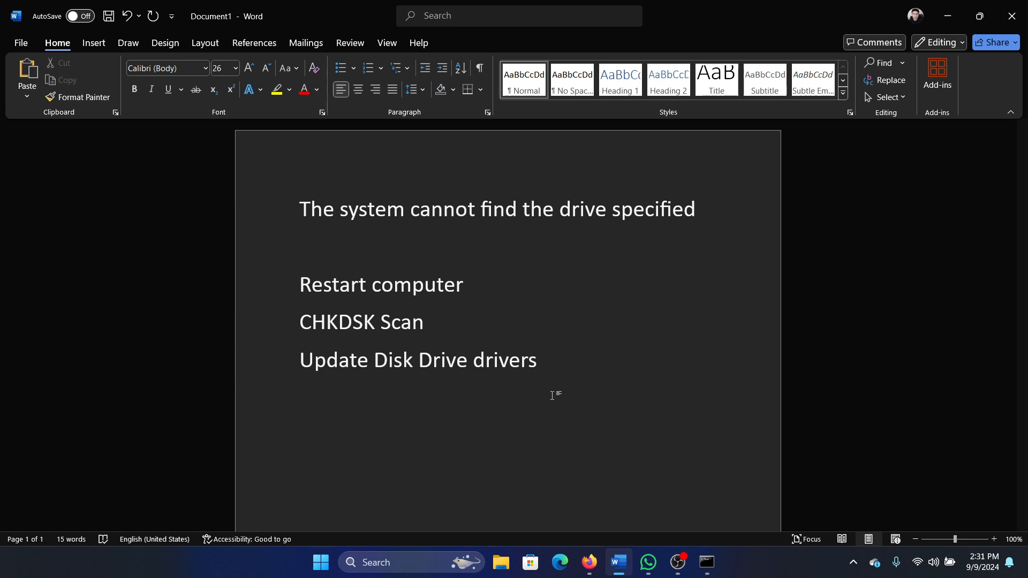
pyautogui.click(328, 360)
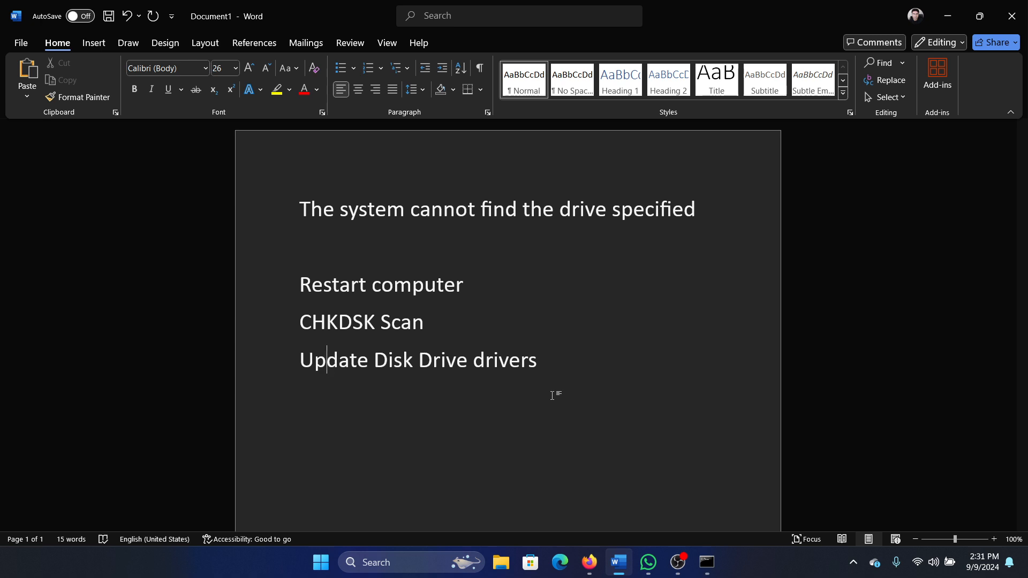